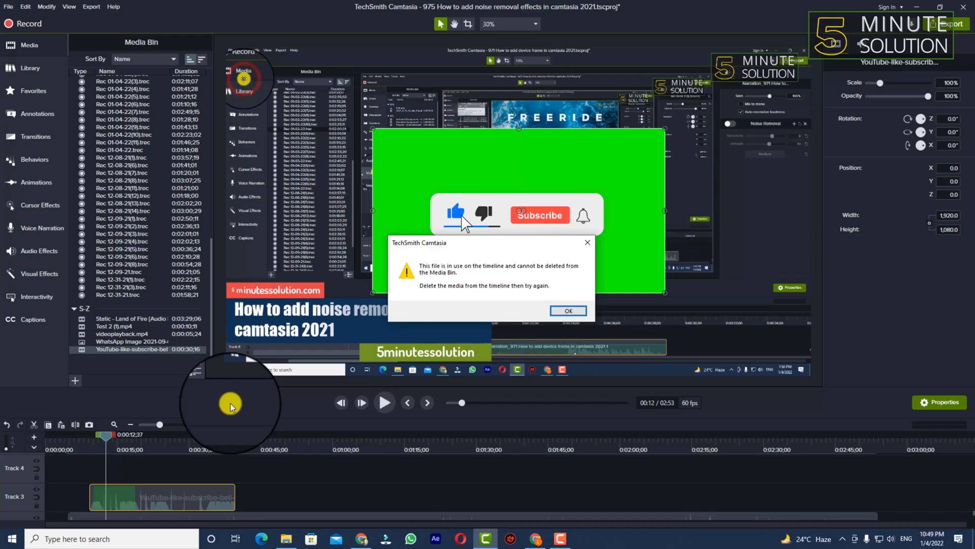
Dismiss the 'file is in use' warning with OK
left_click(567, 311)
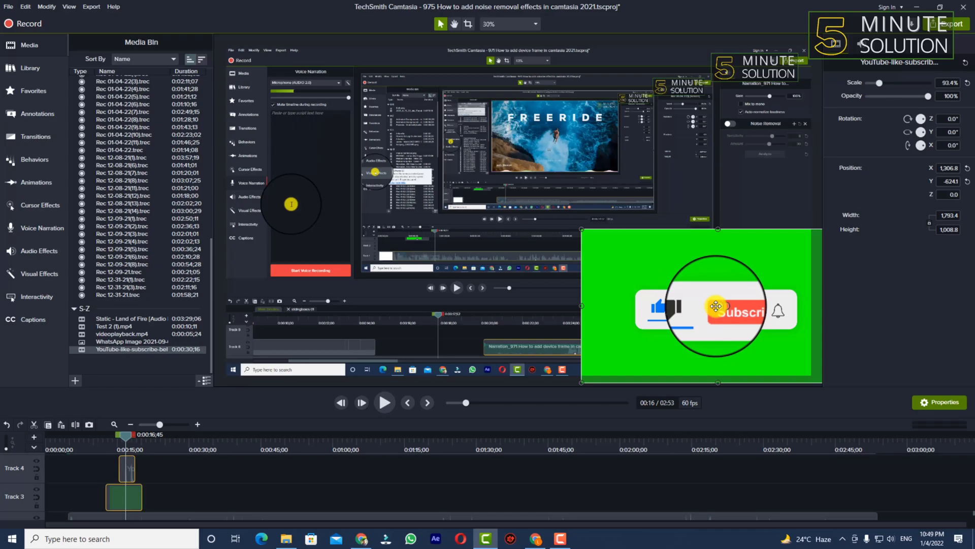
Drag the subscribe clip via the canvas centre into the bottom-right corner of the frame
left_click_drag(701, 305, 563, 246)
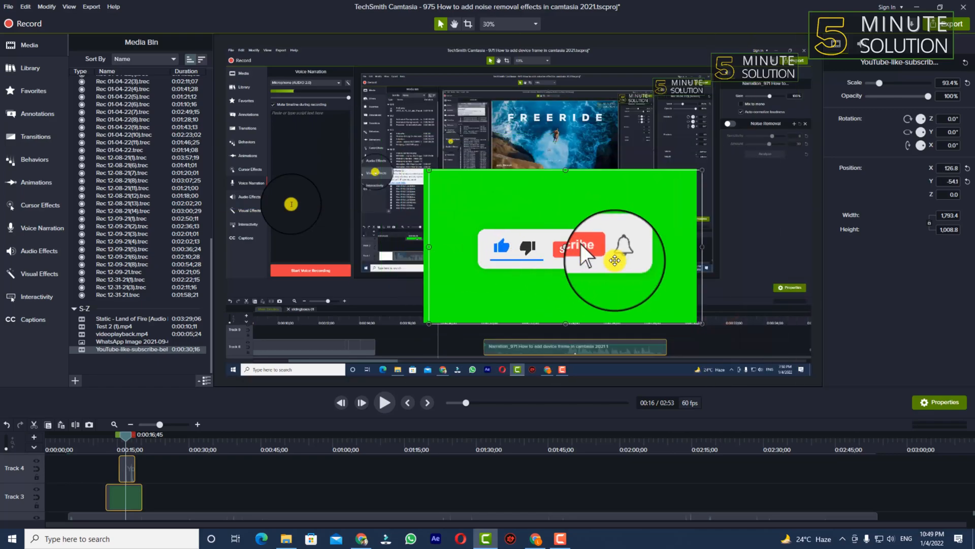
left_click_drag(563, 246, 697, 317)
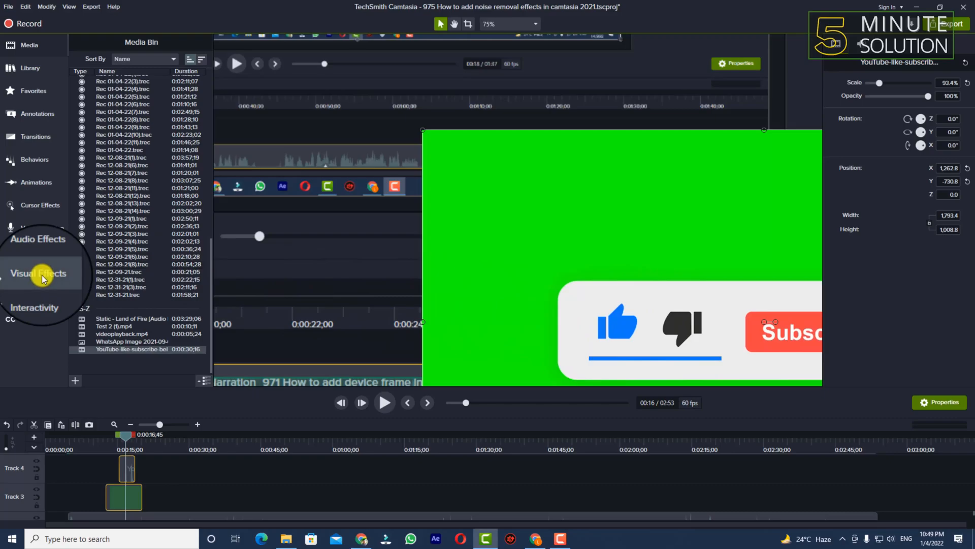
Show the Visual Effects collection to reach the Remove a Color effect
left_click(37, 273)
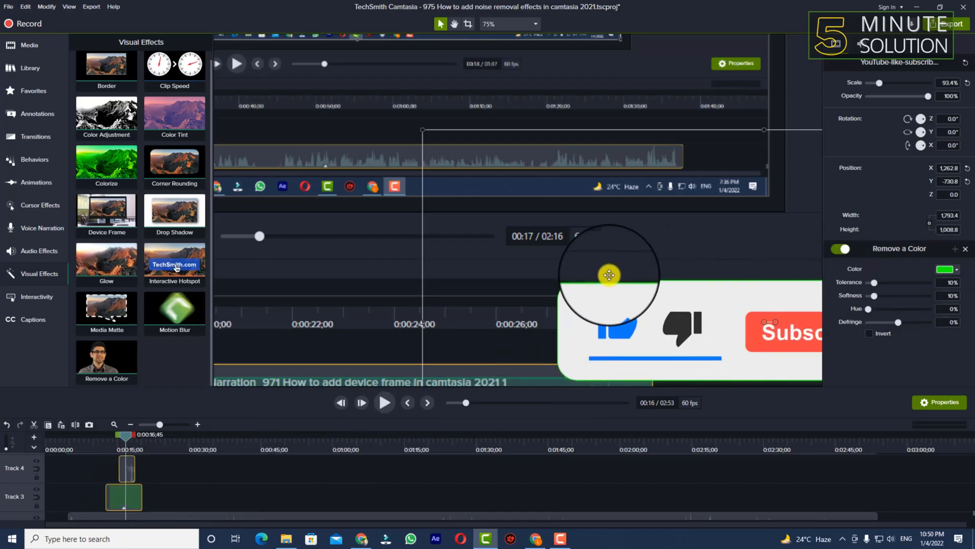
Raise the Remove a Color tolerance slider from 10% through 20% up to 44%
left_click(531, 23)
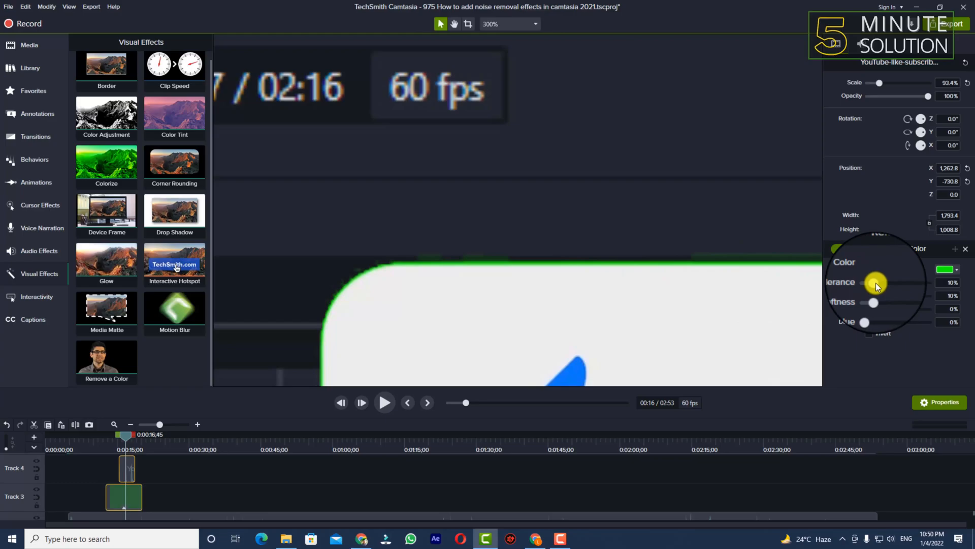
left_click_drag(875, 282, 883, 282)
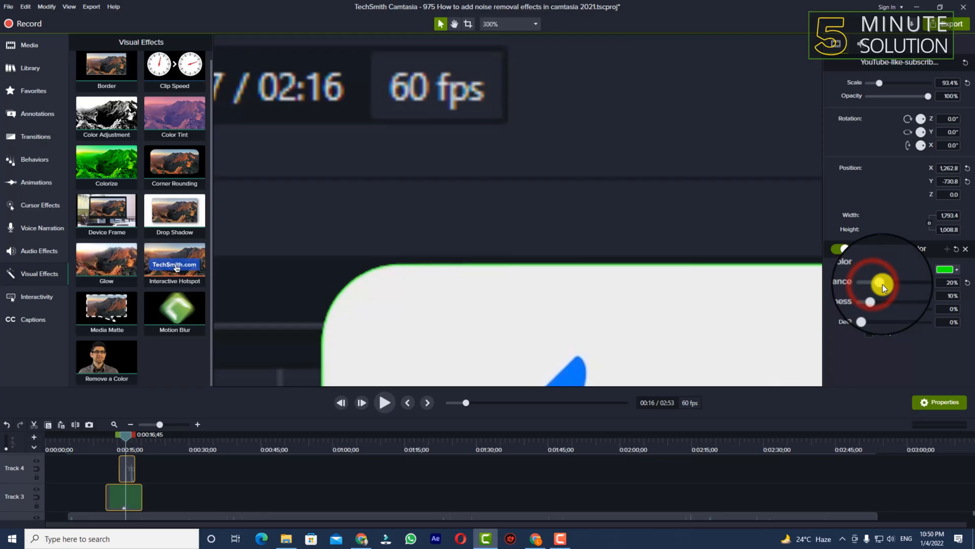
left_click_drag(882, 283, 894, 285)
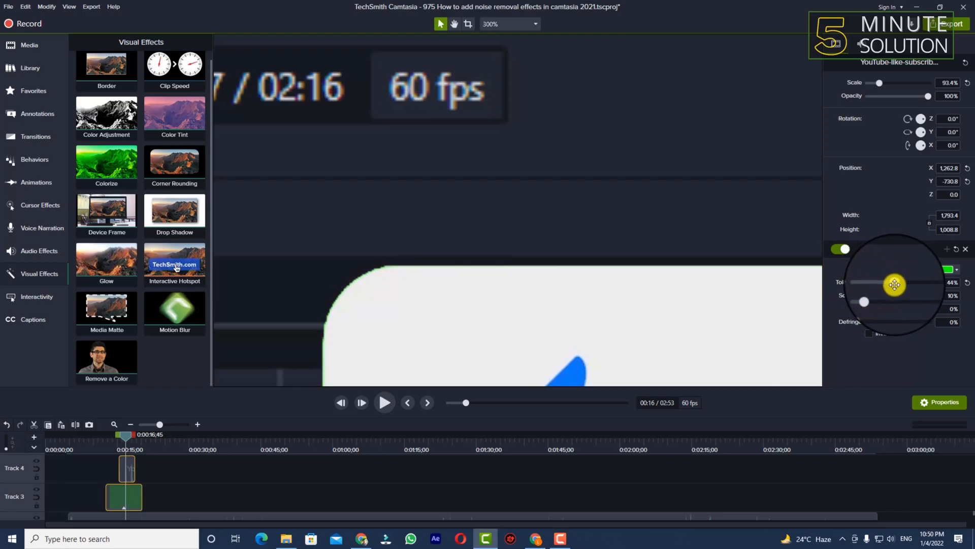